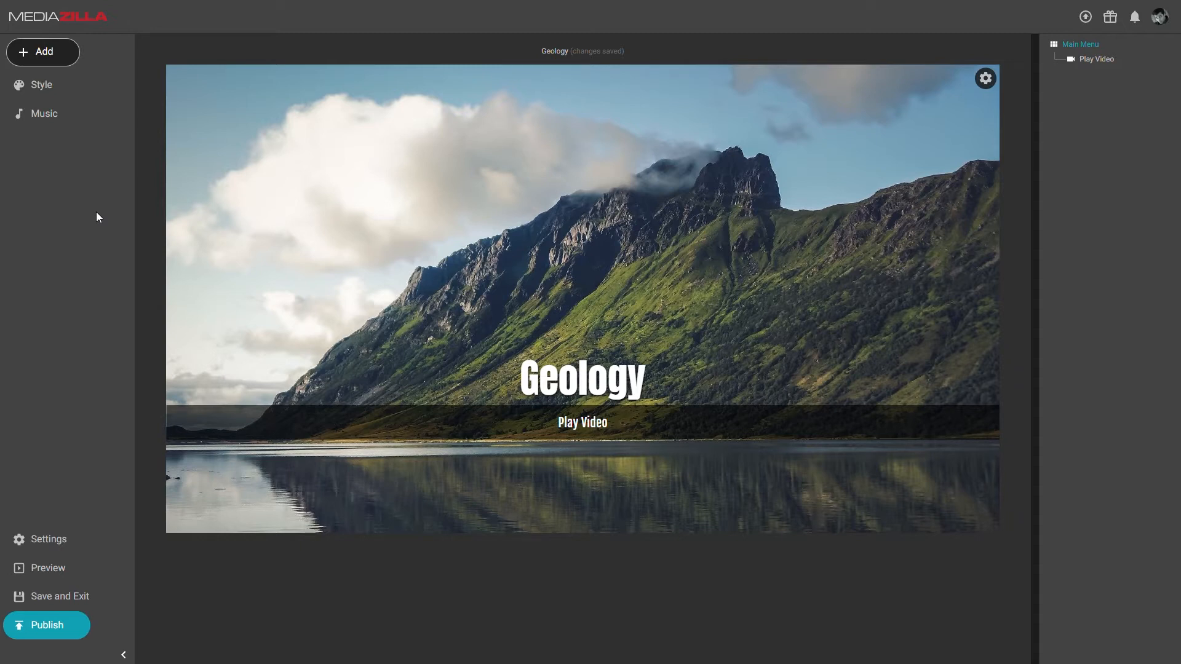
{"action": "mouse_move", "coordinate": [60, 57]}
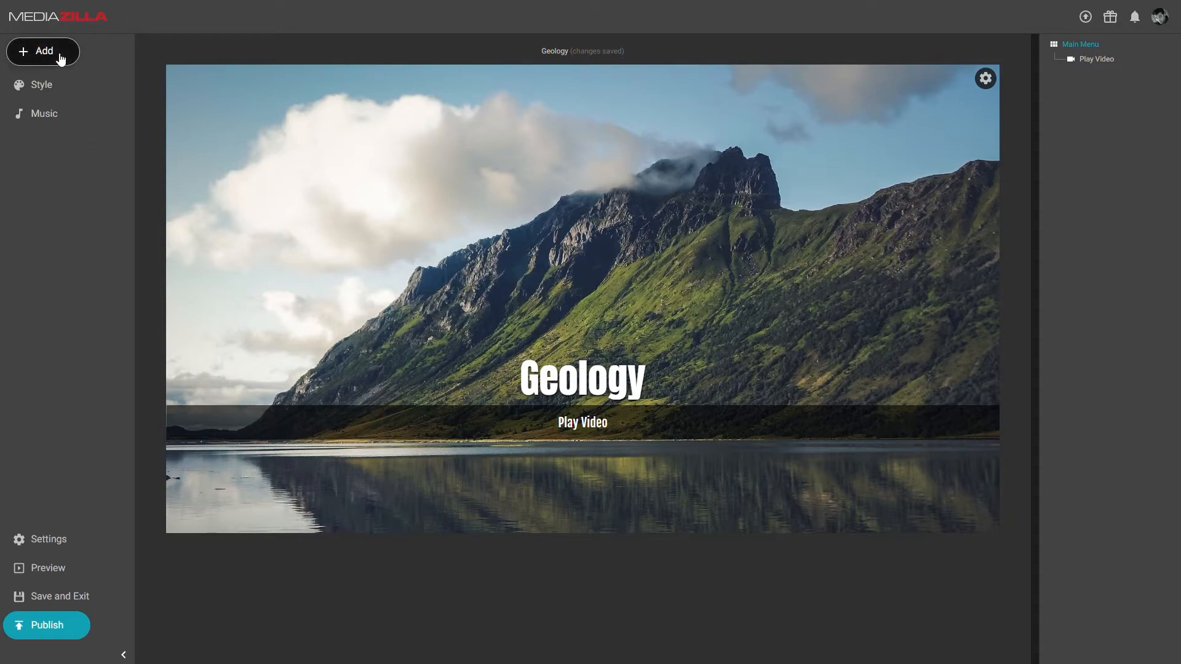
Step: Add a Thumbnails-layout submenu named 'Scene Selection' under the Geology main menu
{"action": "left_click", "coordinate": [43, 51]}
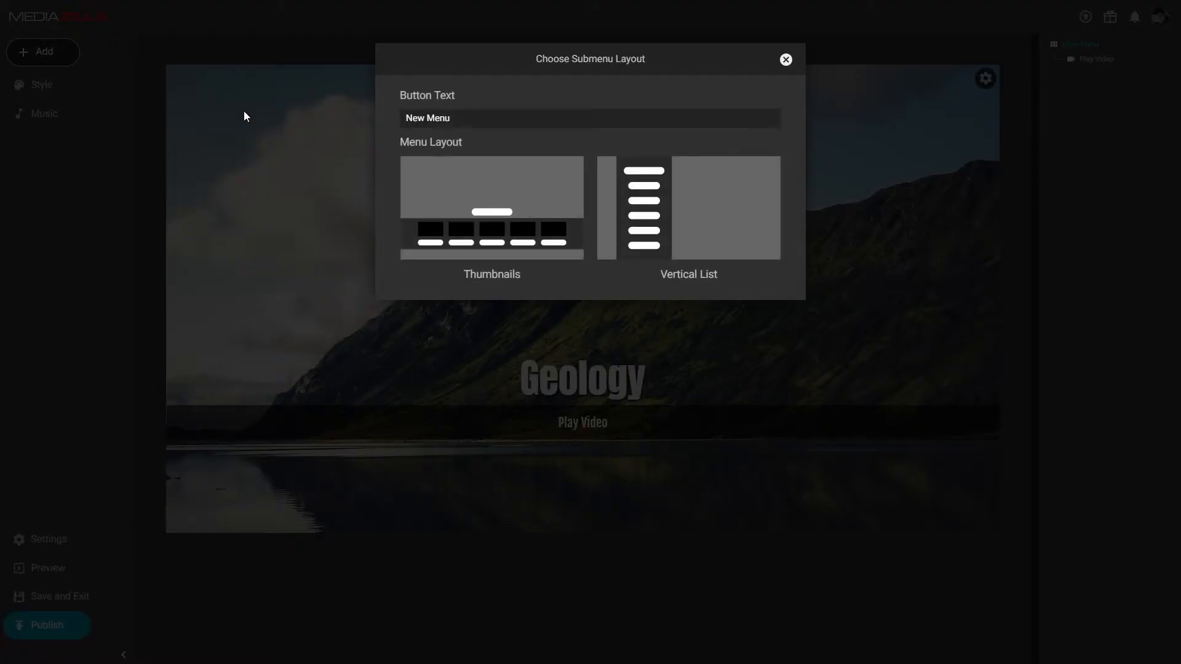
{"action": "left_click", "coordinate": [490, 207]}
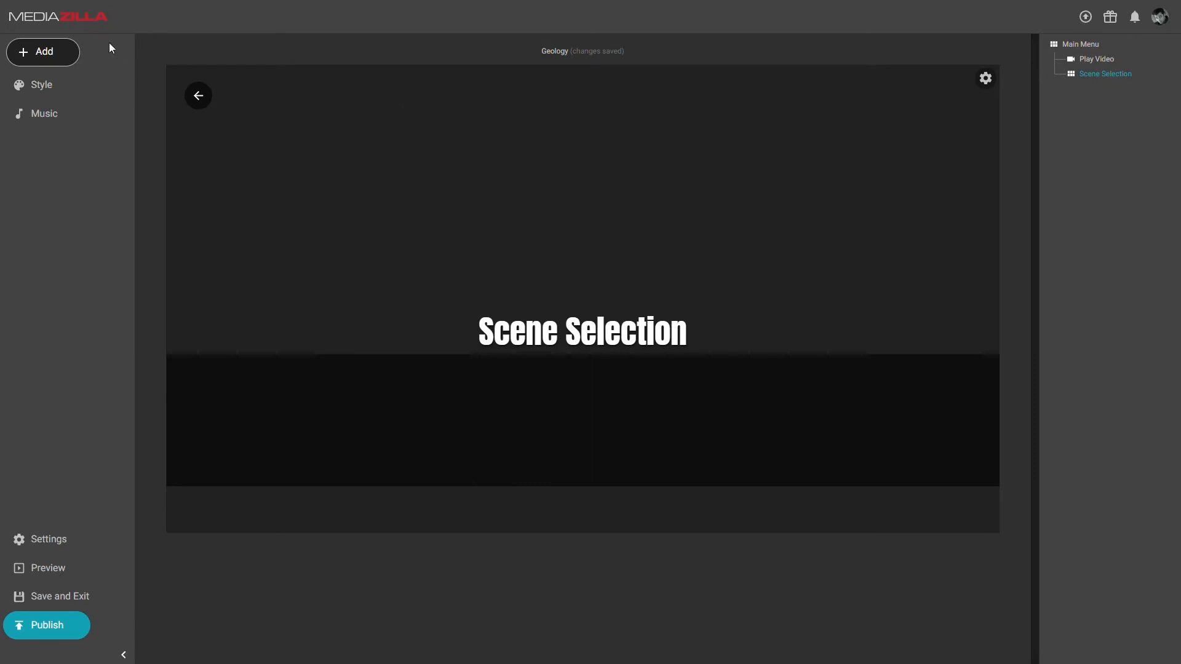
Step: Add a video button for Life Untouched 4K Demo from the World History folder
{"action": "left_click", "coordinate": [43, 51]}
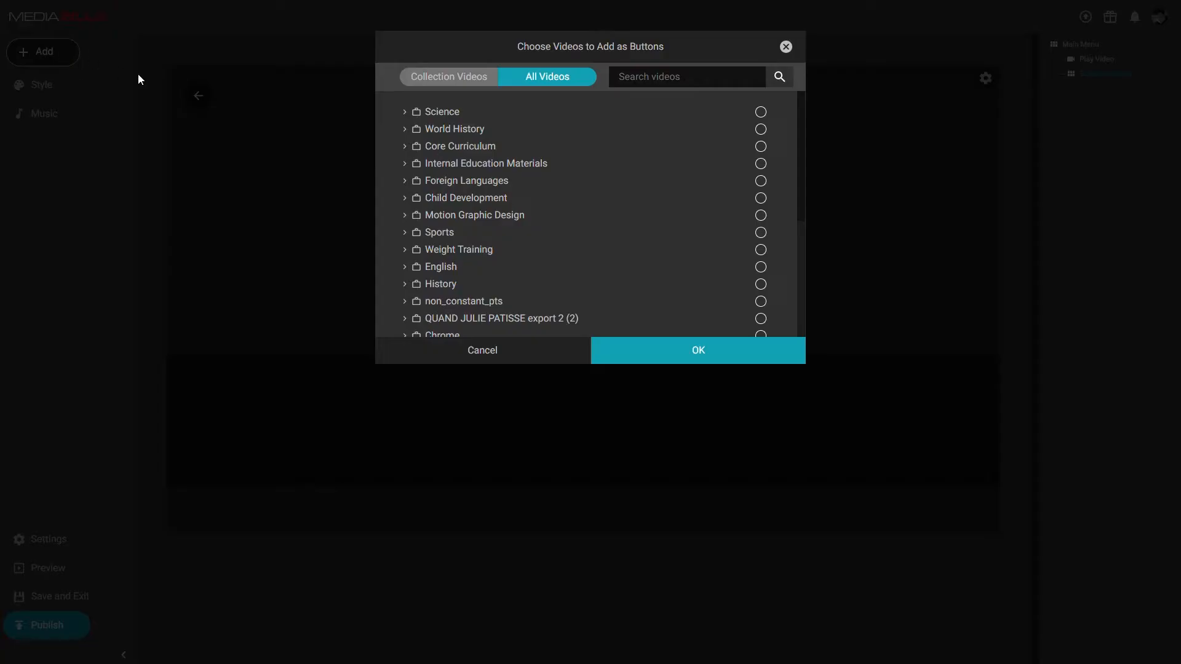
{"action": "left_click", "coordinate": [406, 129]}
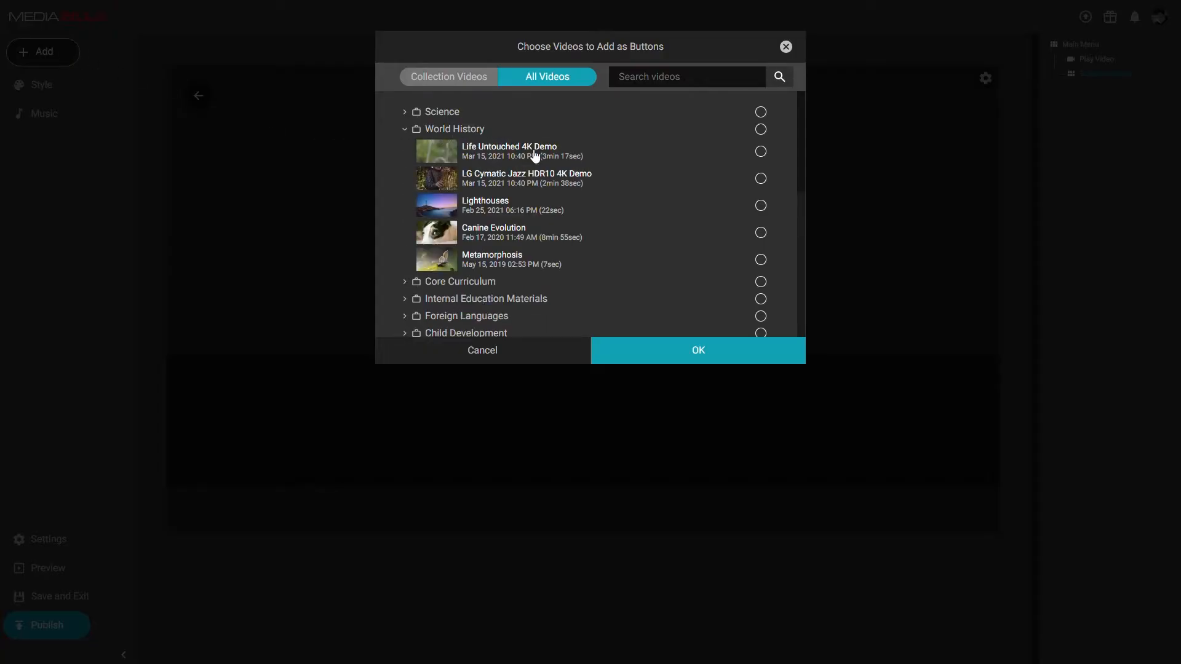
{"action": "left_click", "coordinate": [696, 350]}
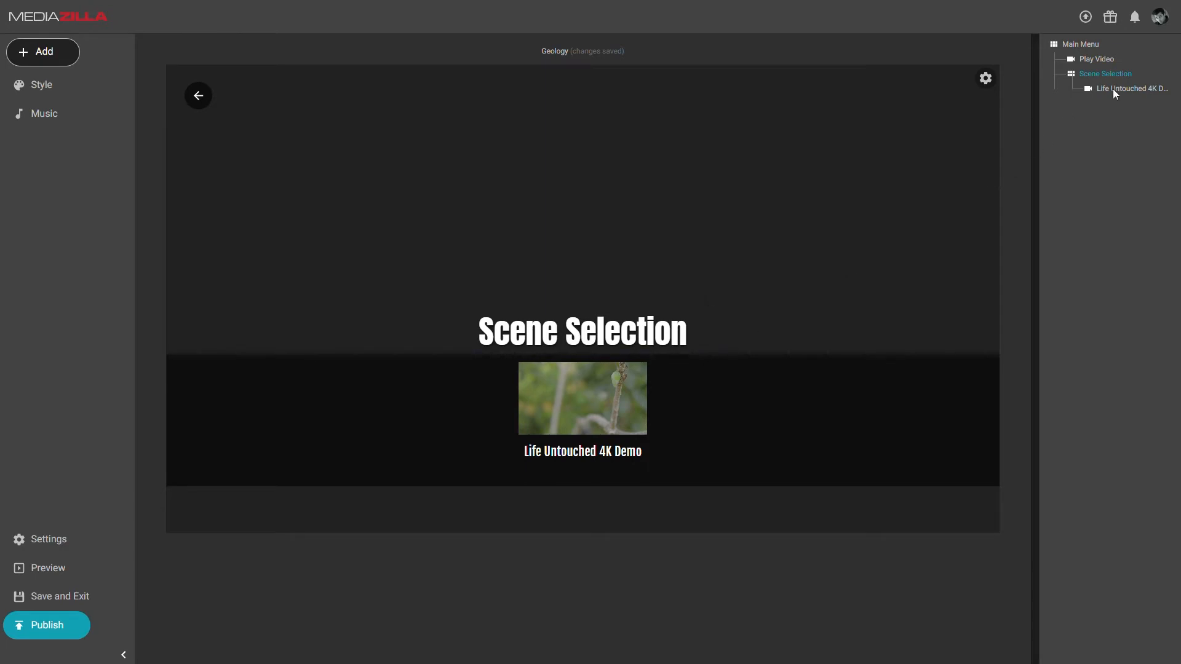
Step: Title the new video button 'Scene 1'
{"action": "left_click", "coordinate": [581, 398]}
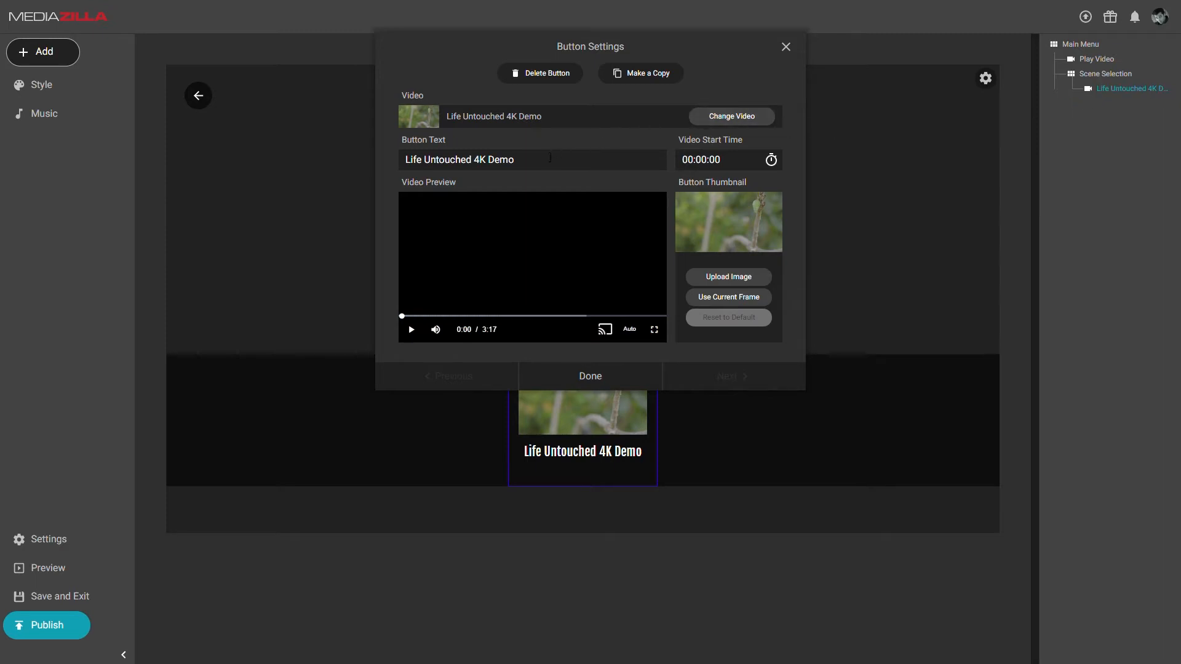
{"action": "type", "text": "S"}
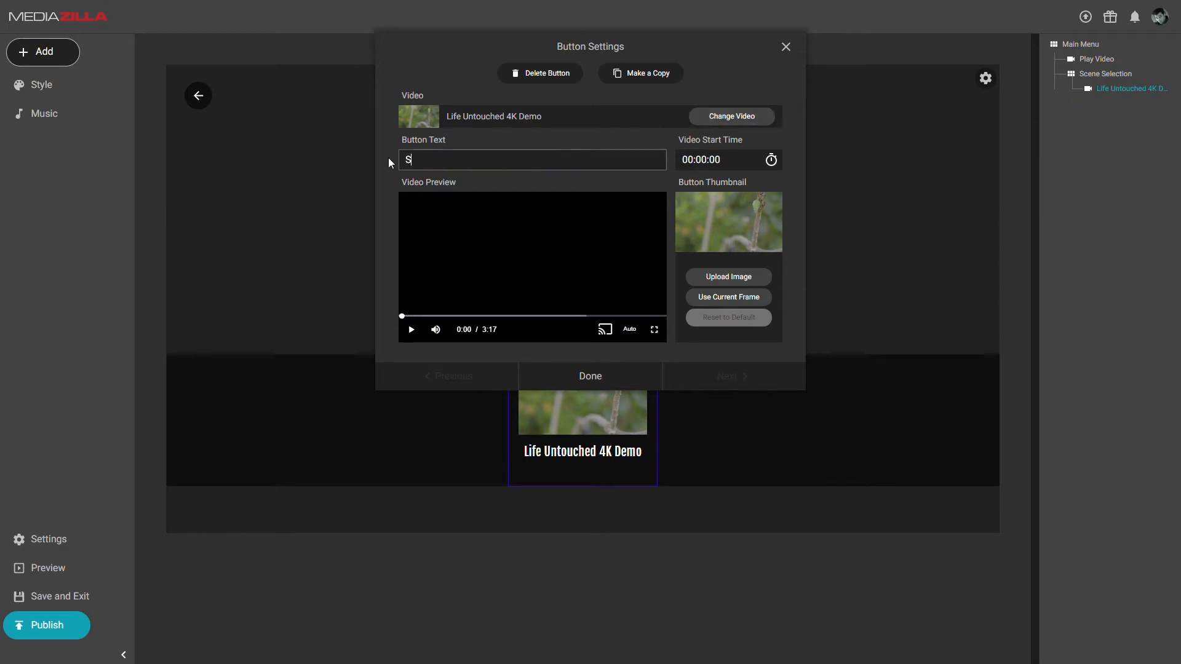
{"action": "type", "text": "cene 1"}
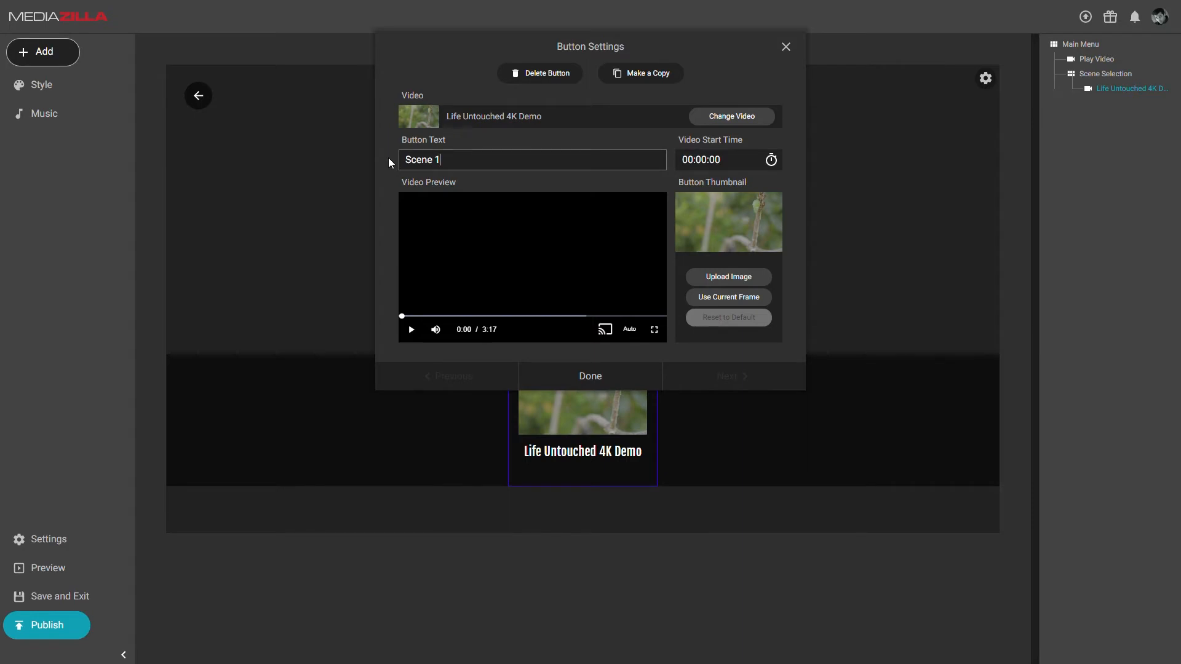
{"action": "mouse_move", "coordinate": [449, 201]}
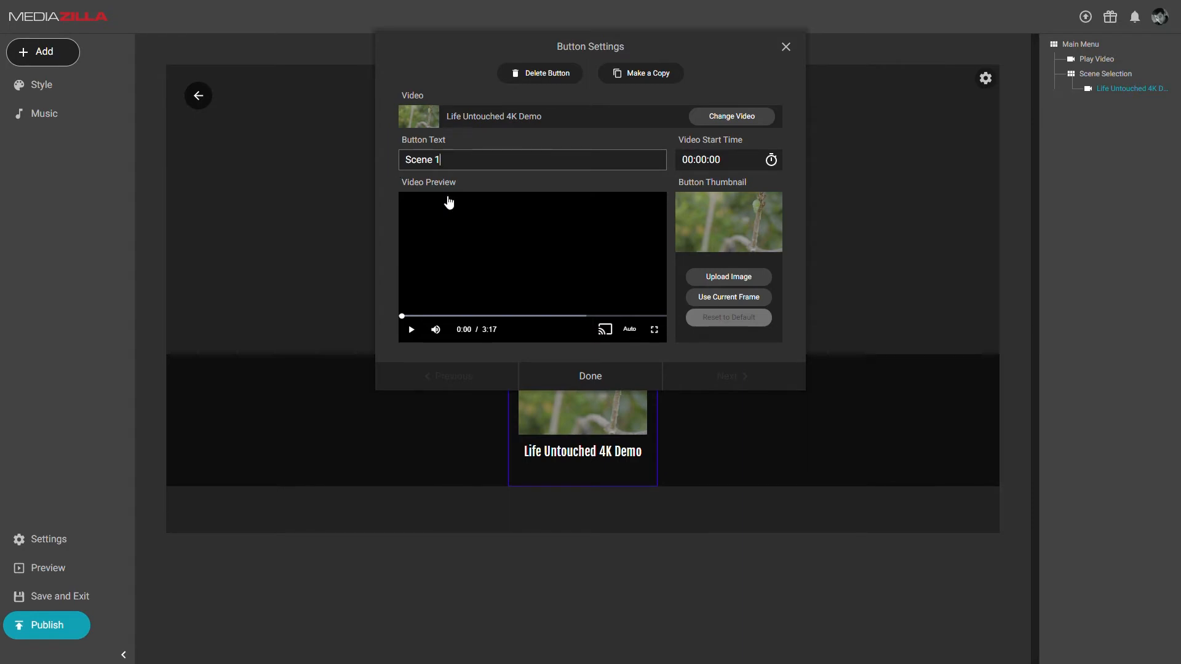
Step: Use a frame from the video's opening seconds as Scene 1's thumbnail
{"action": "left_click", "coordinate": [410, 329]}
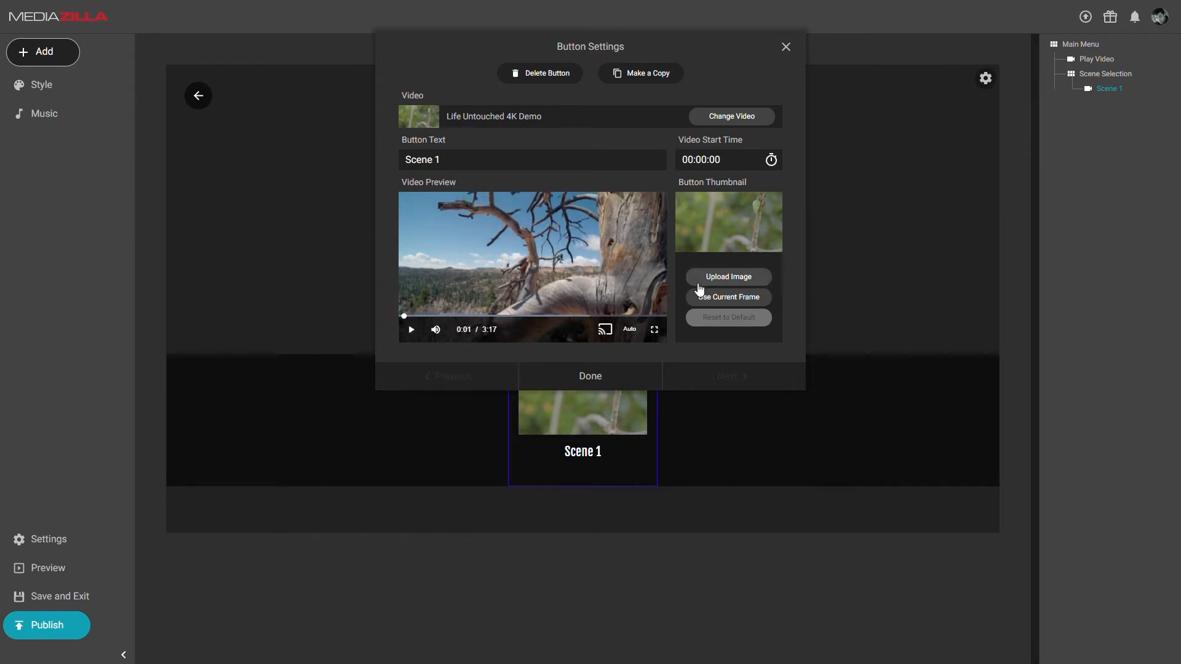
{"action": "left_click", "coordinate": [728, 296]}
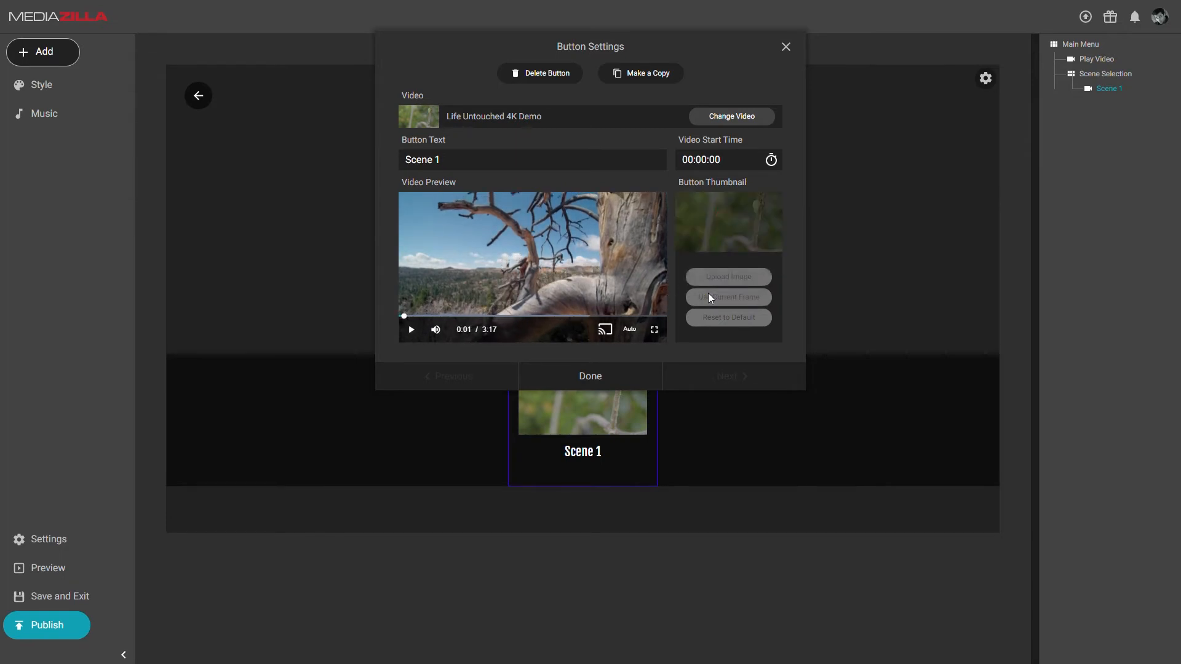
{"action": "left_click", "coordinate": [727, 297]}
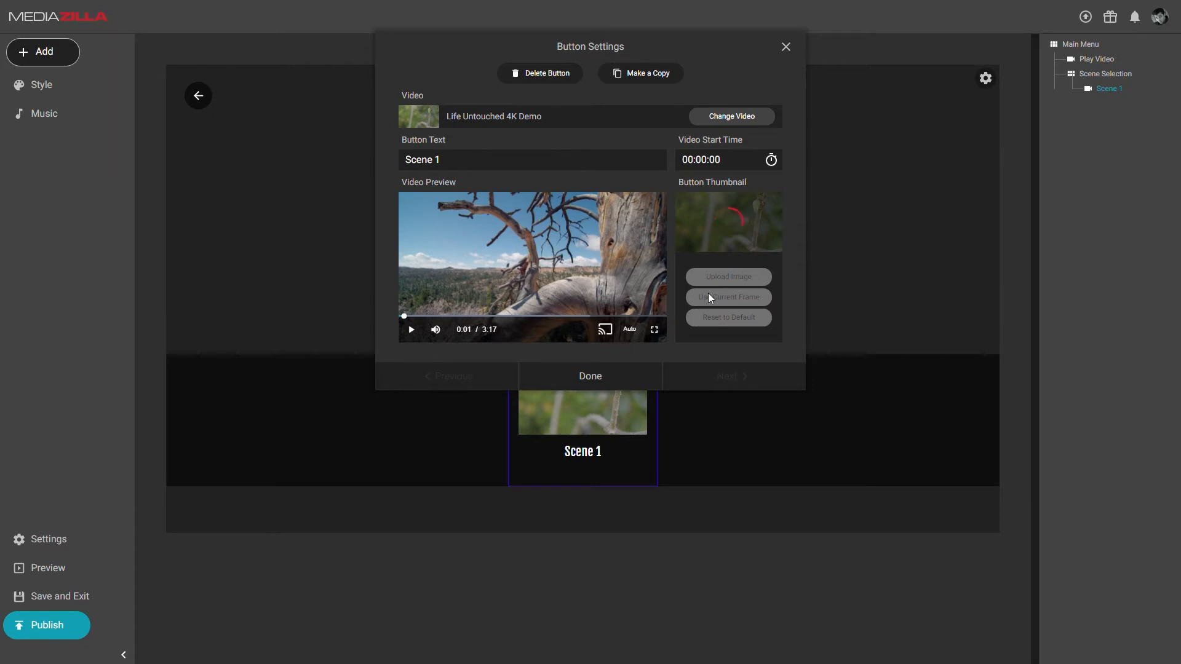
{"action": "left_click", "coordinate": [728, 297]}
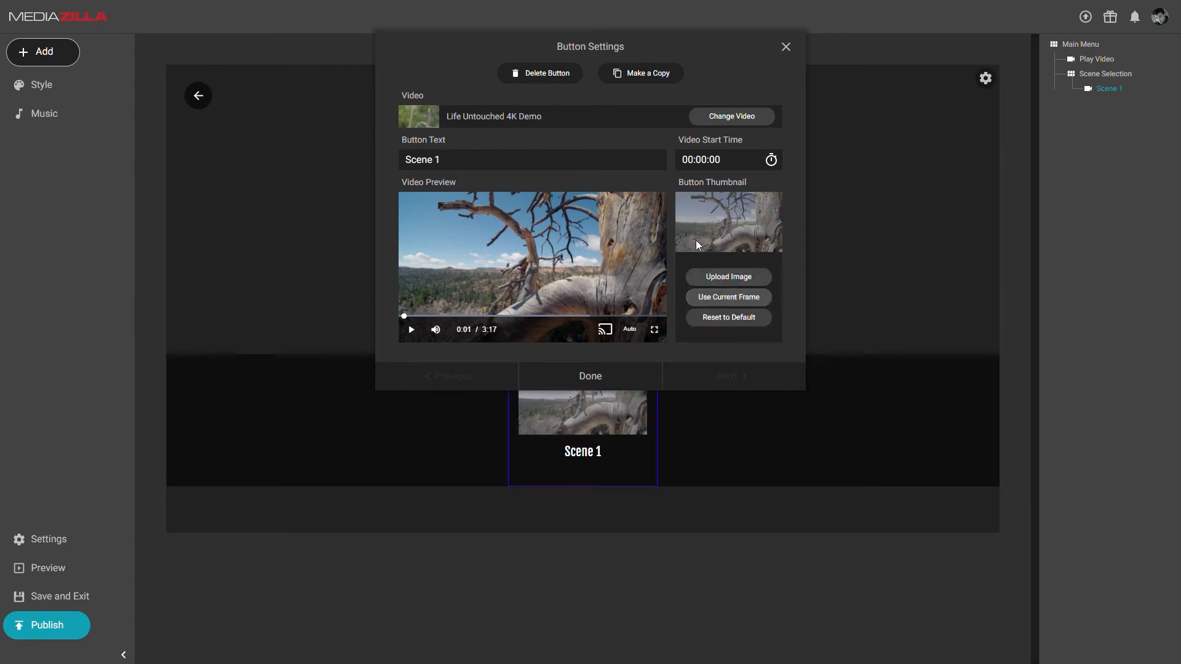
Step: Duplicate Scene 1 into a Scene 2 button that starts the video at 0:17
{"action": "left_click", "coordinate": [646, 73]}
{"action": "type", "text": "2"}
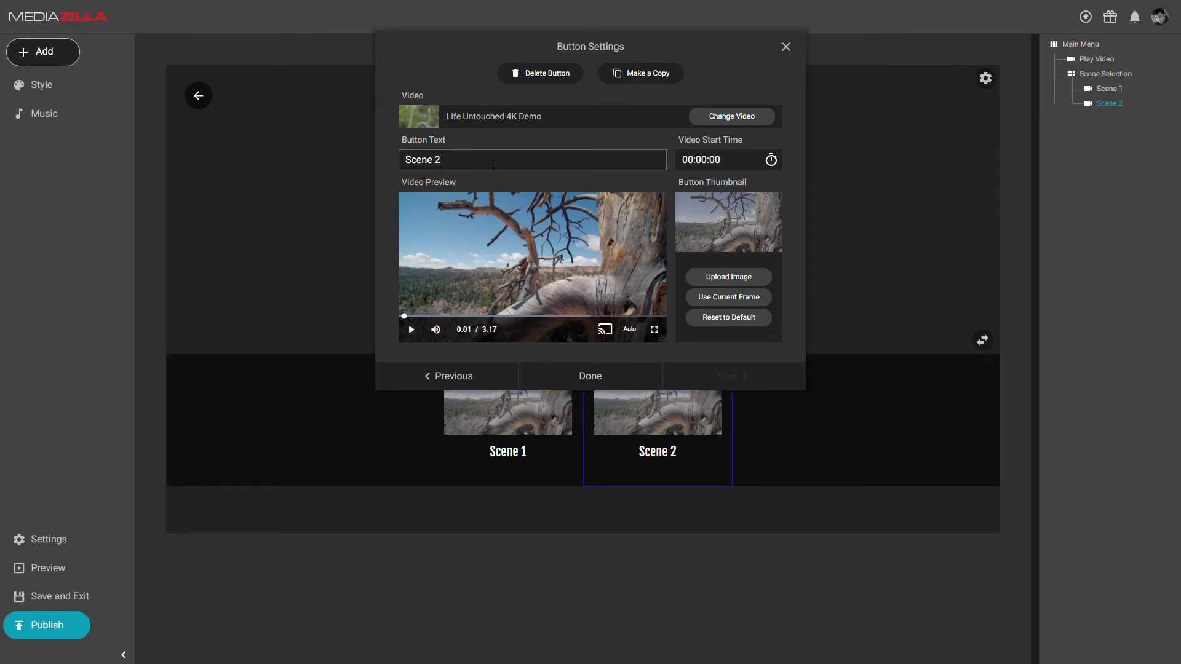
{"action": "left_click", "coordinate": [410, 329]}
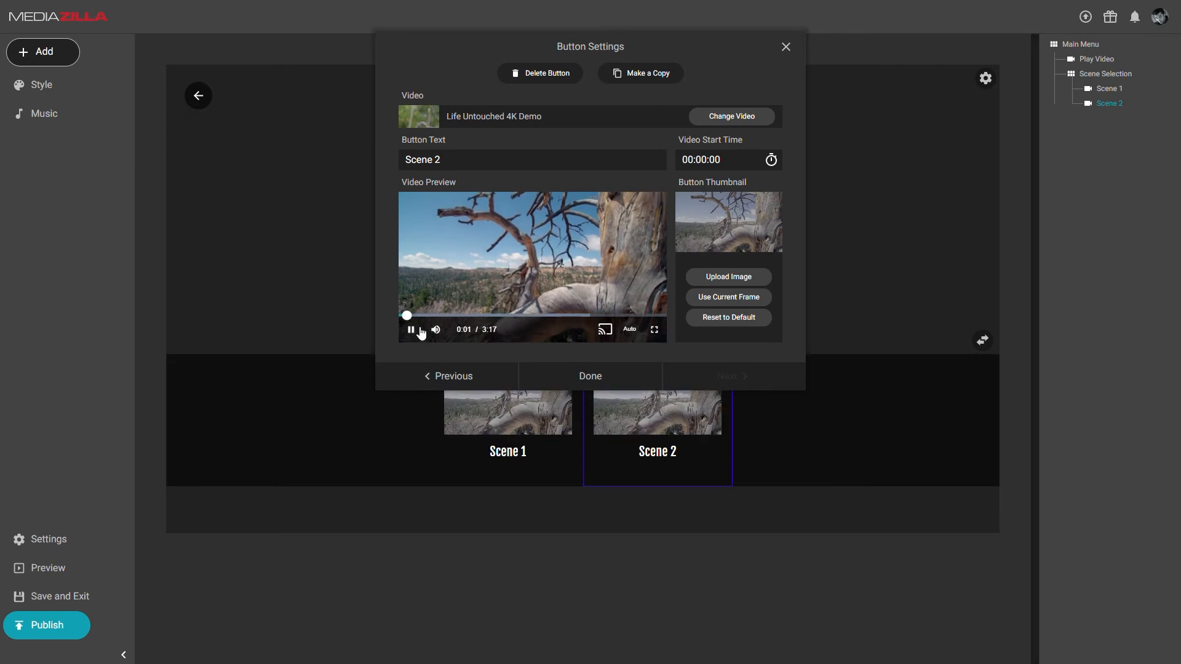
{"action": "left_click", "coordinate": [410, 330]}
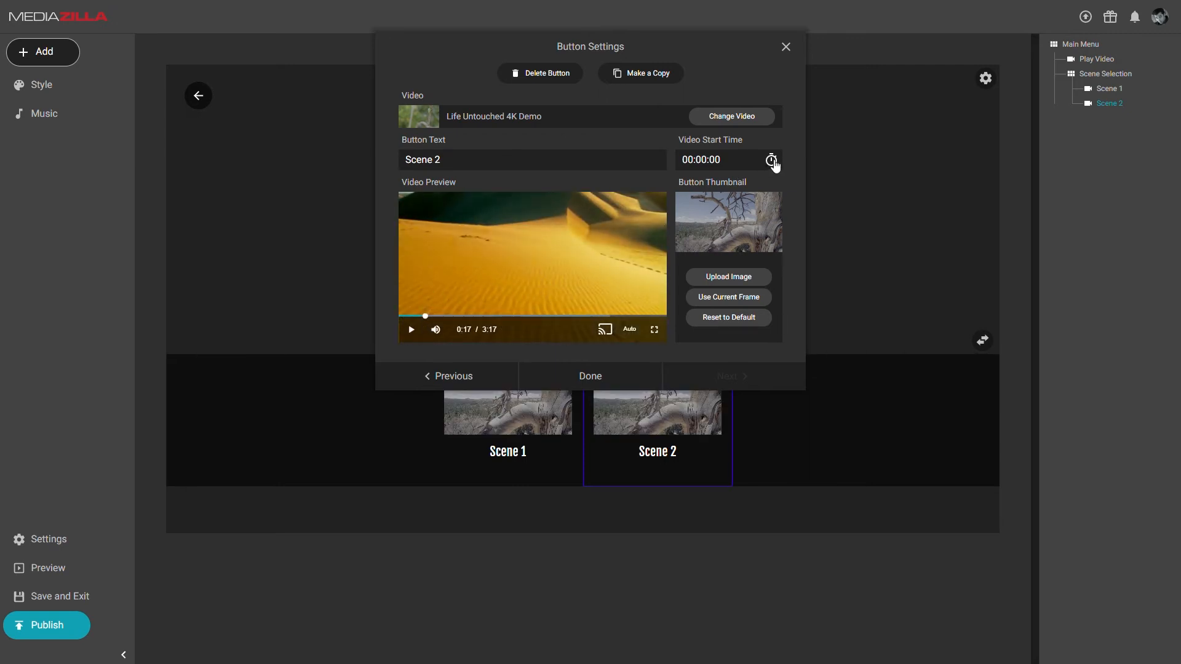
{"action": "left_click", "coordinate": [769, 159]}
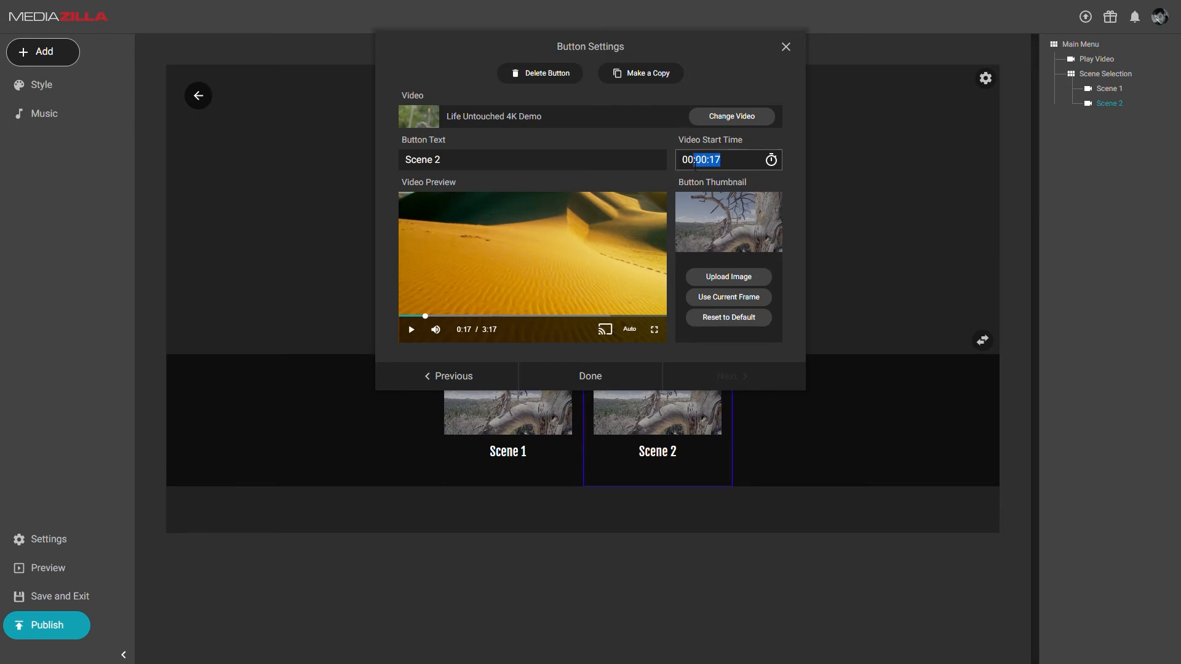
{"action": "left_click", "coordinate": [727, 159]}
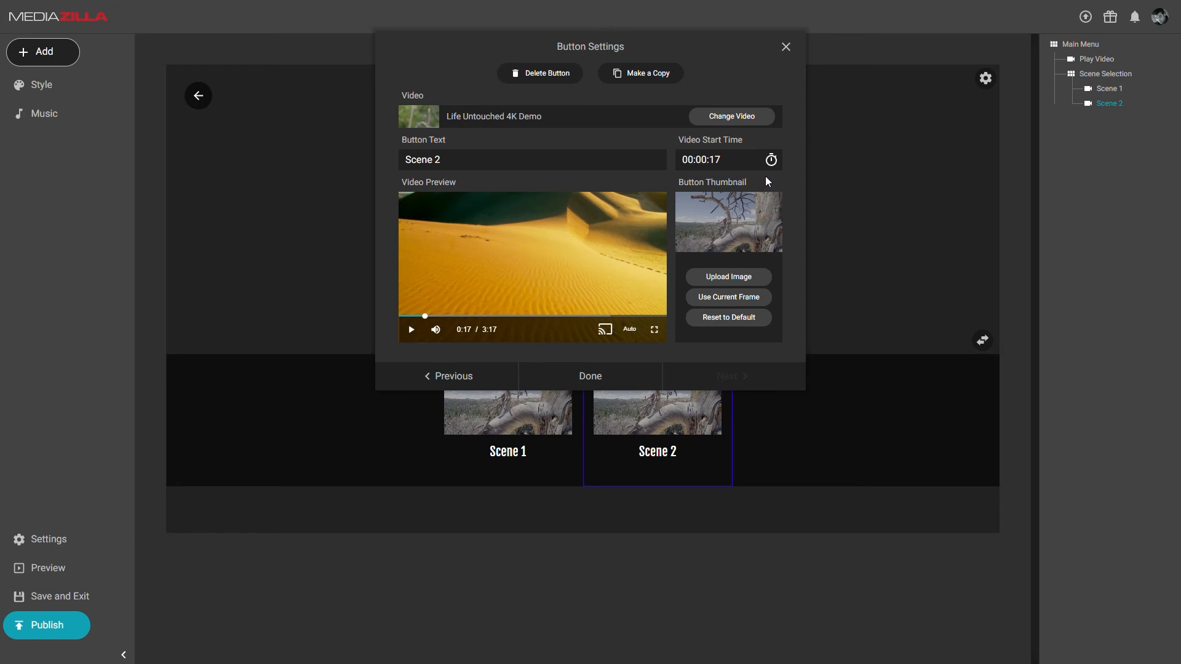
{"action": "mouse_move", "coordinate": [716, 245]}
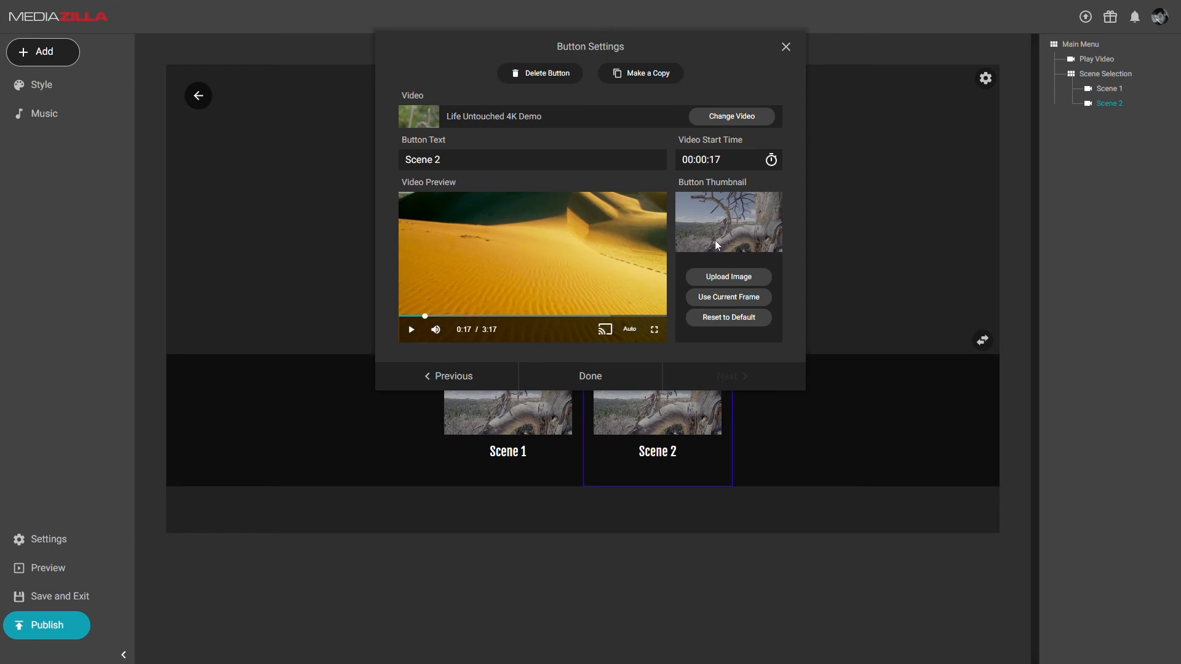
Step: Use a frame paused near 0:20 as Scene 2's thumbnail
{"action": "left_click", "coordinate": [412, 329]}
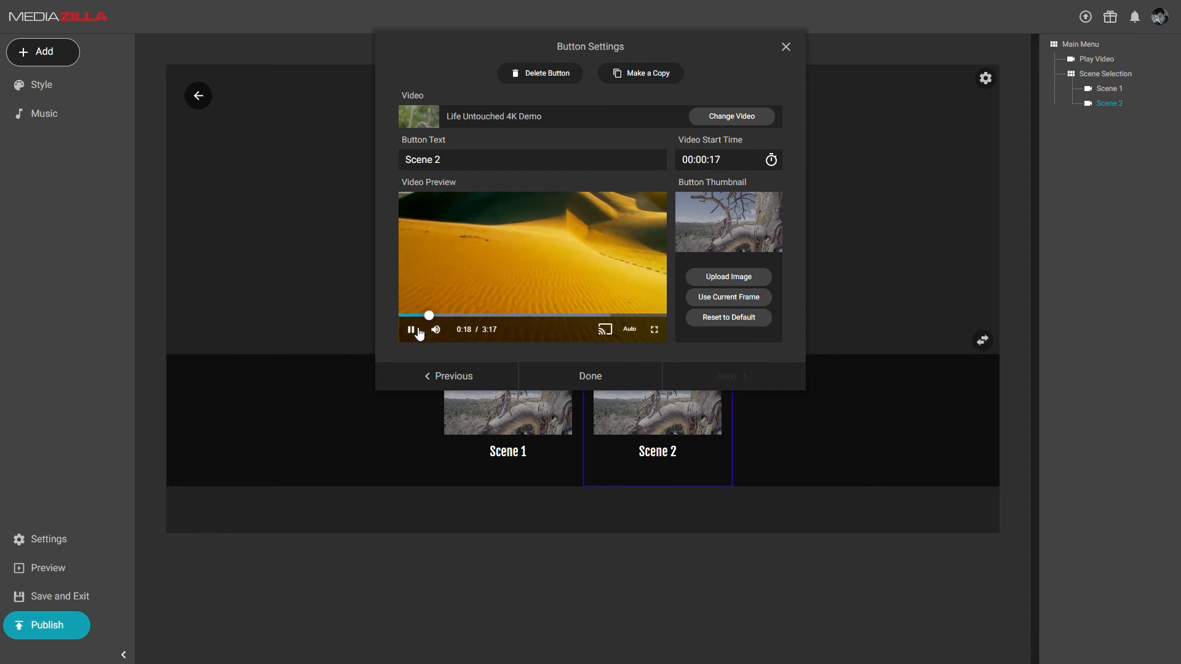
{"action": "left_click", "coordinate": [411, 329]}
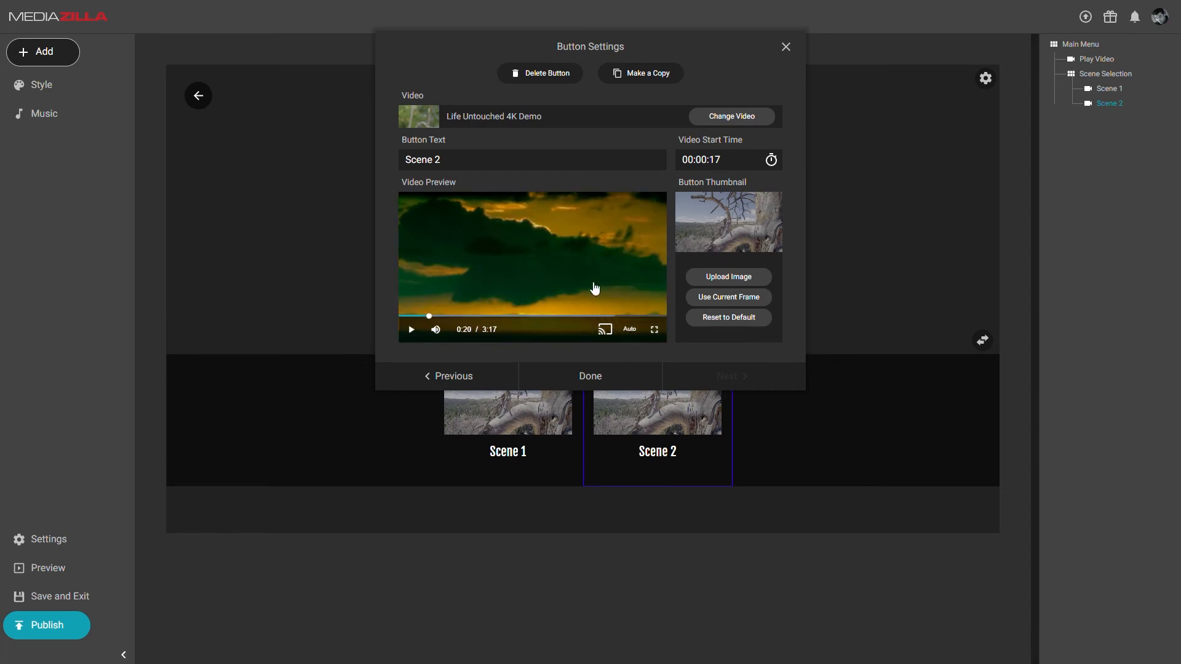
{"action": "left_click", "coordinate": [728, 296]}
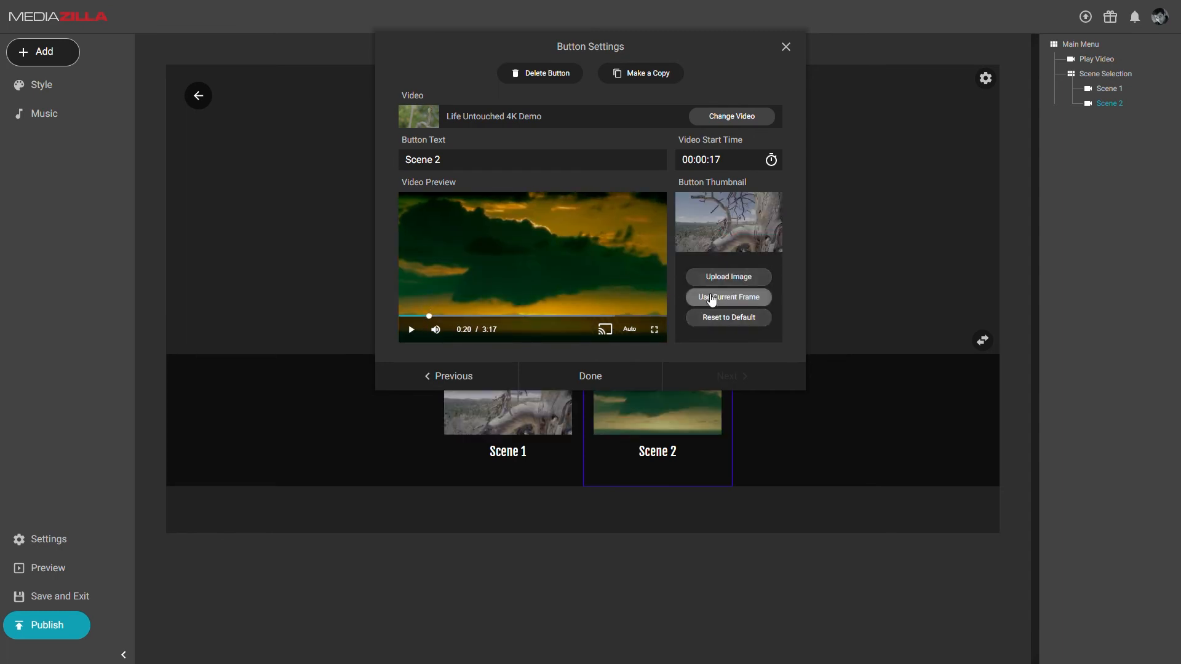
Step: Duplicate into a Scene 3 button starting near 0:37 with a butterfly-frame thumbnail
{"action": "left_click", "coordinate": [645, 73]}
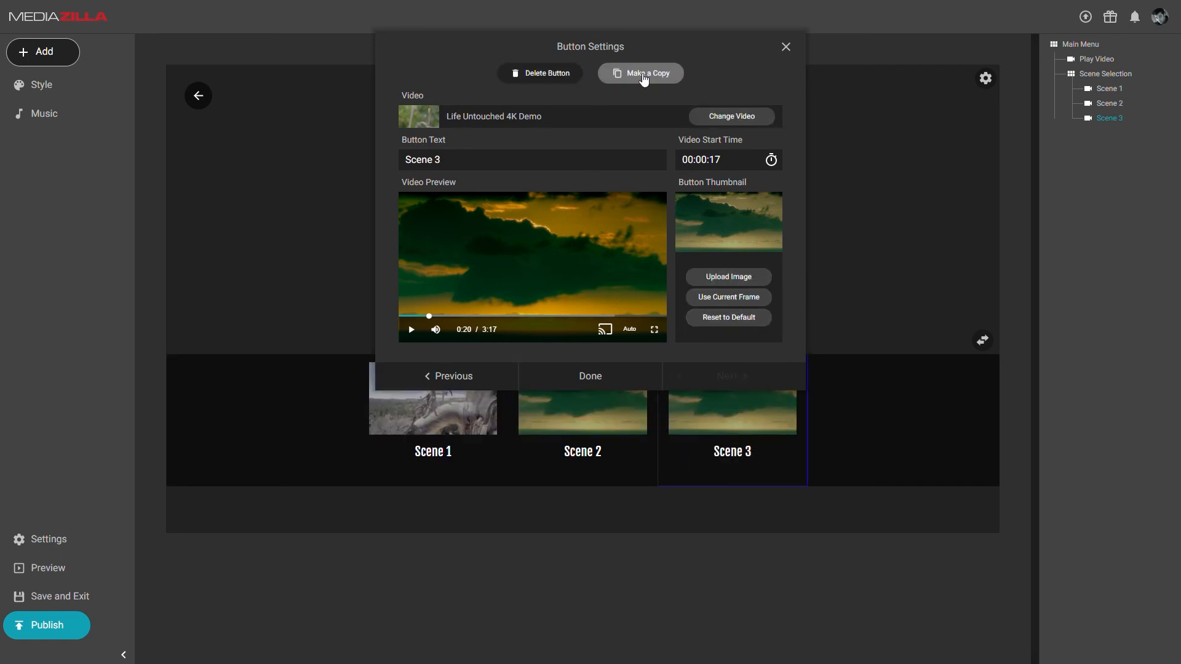
{"action": "left_click_drag", "start_coordinate": [428, 316], "coordinate": [453, 315]}
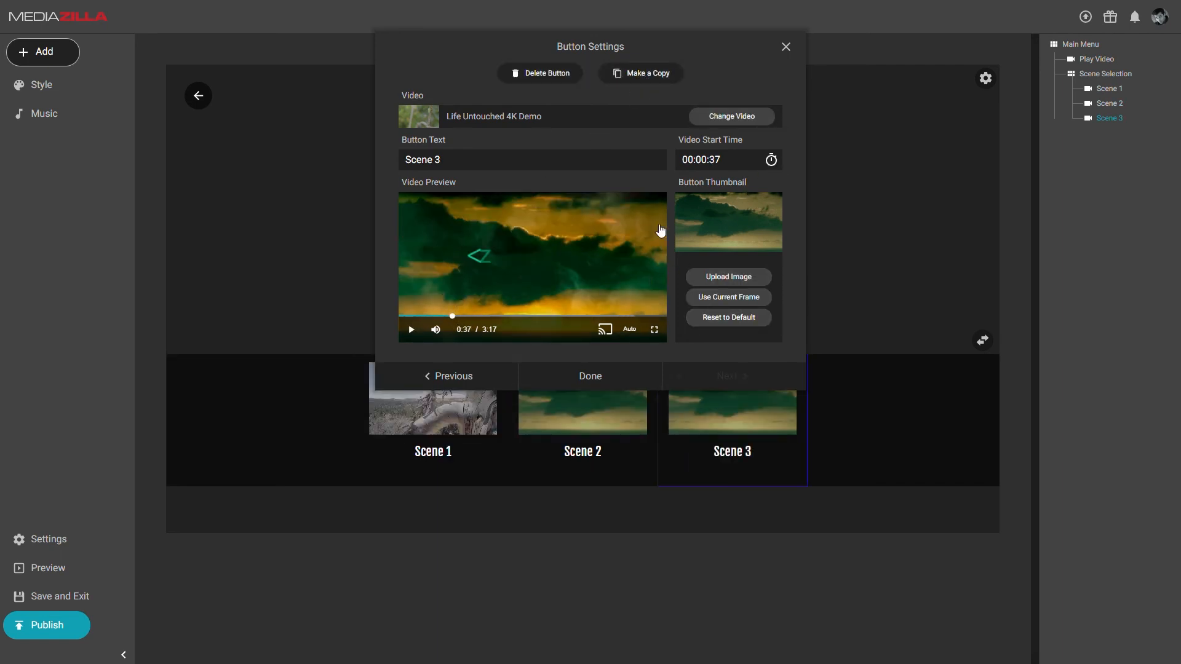
{"action": "left_click_drag", "start_coordinate": [452, 316], "coordinate": [497, 316]}
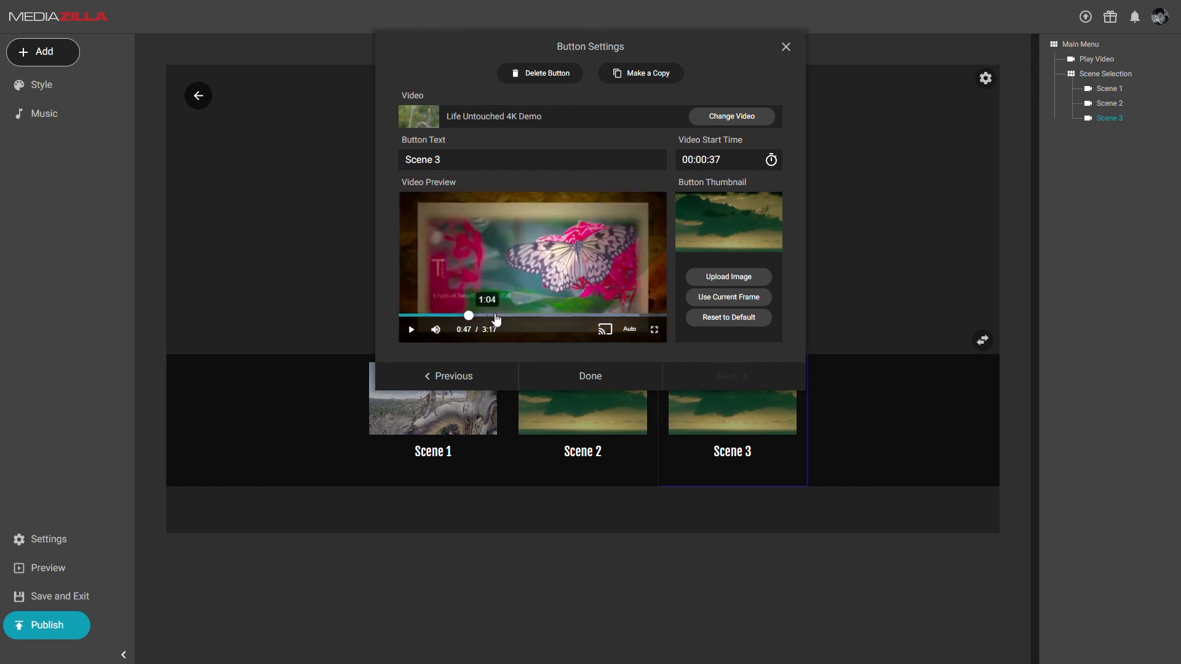
{"action": "left_click", "coordinate": [727, 296]}
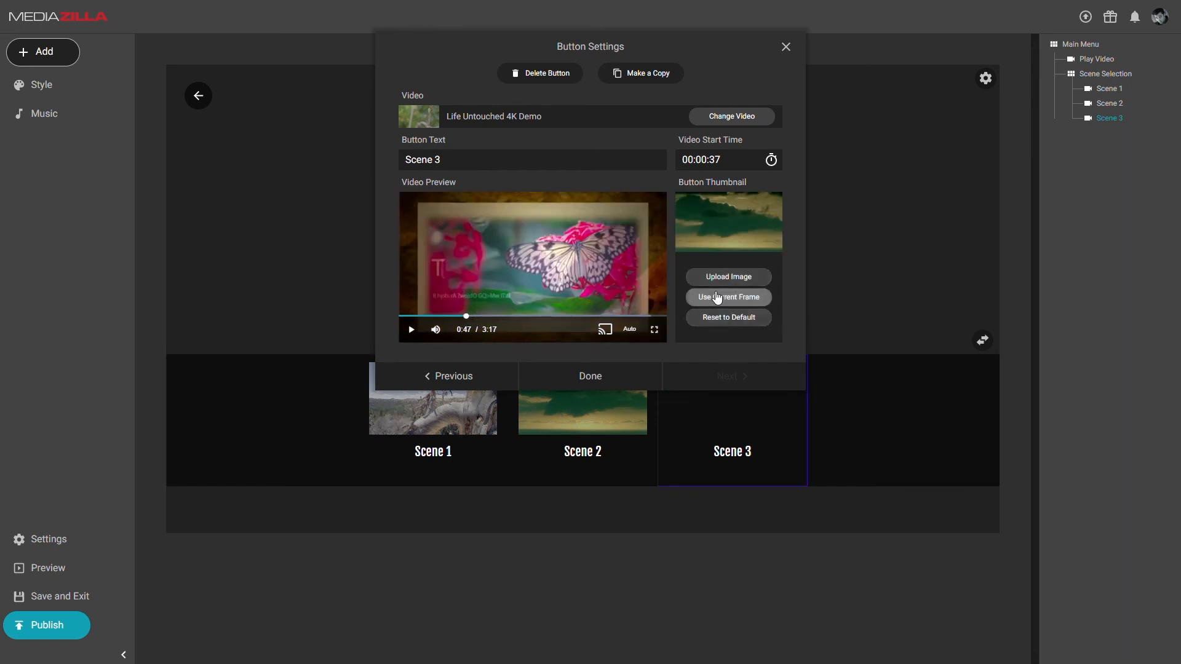
Step: Review the scene buttons with Previous/Next, then close the button settings
{"action": "left_click", "coordinate": [448, 376]}
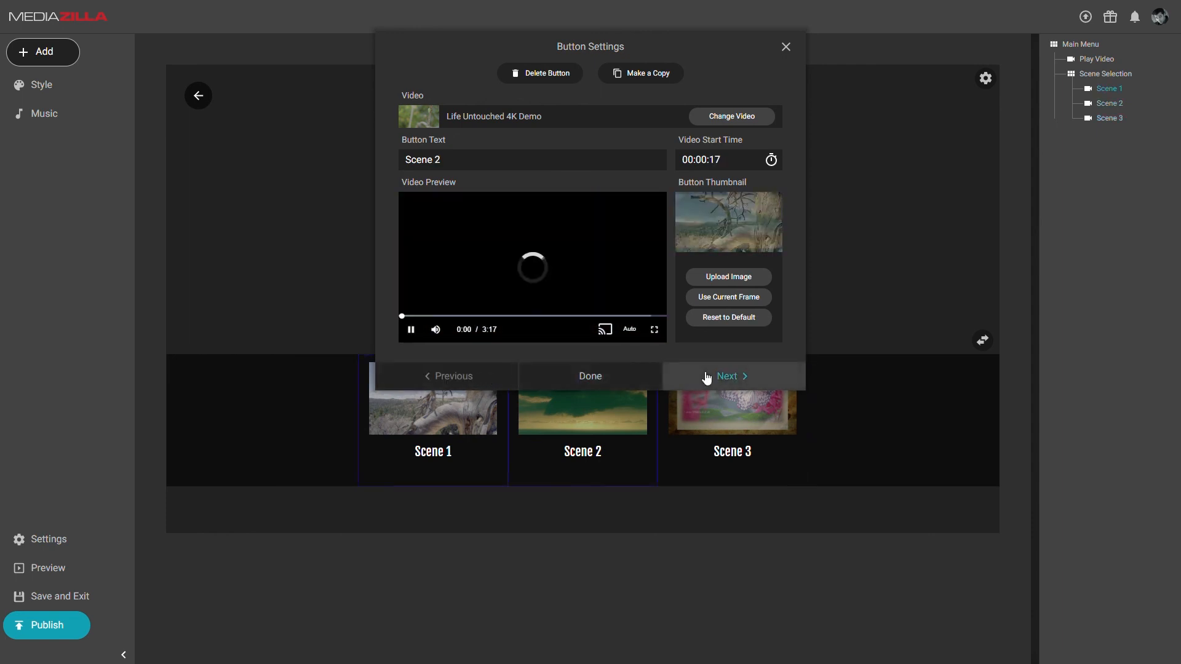
{"action": "left_click", "coordinate": [725, 376]}
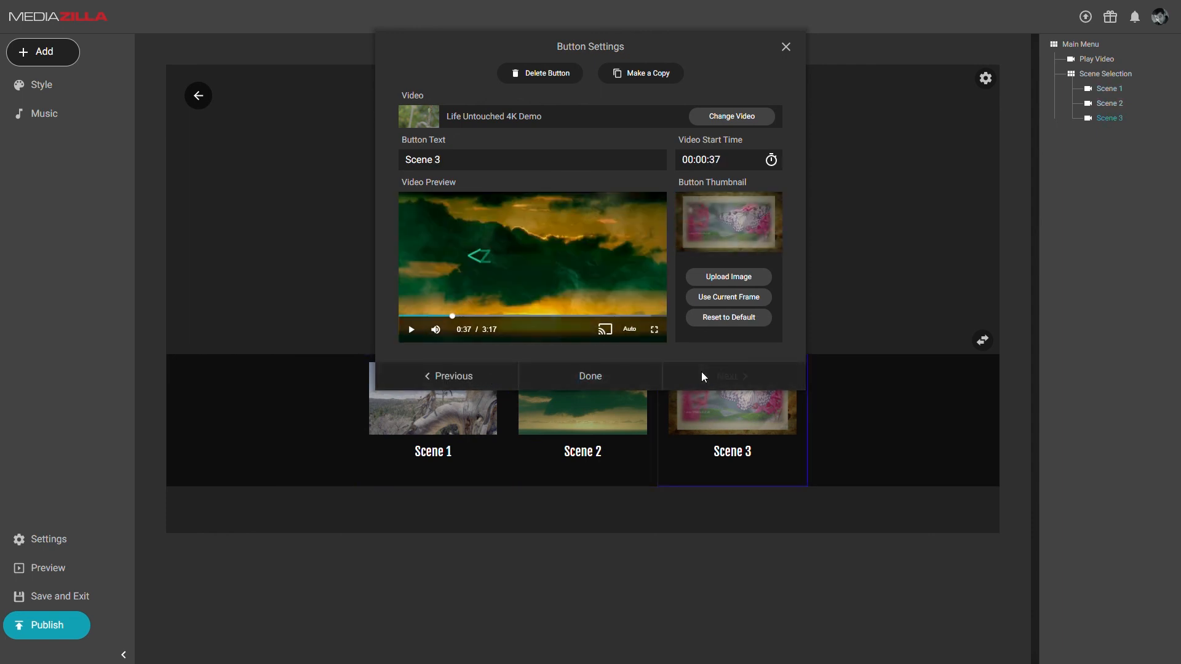
{"action": "left_click", "coordinate": [589, 376]}
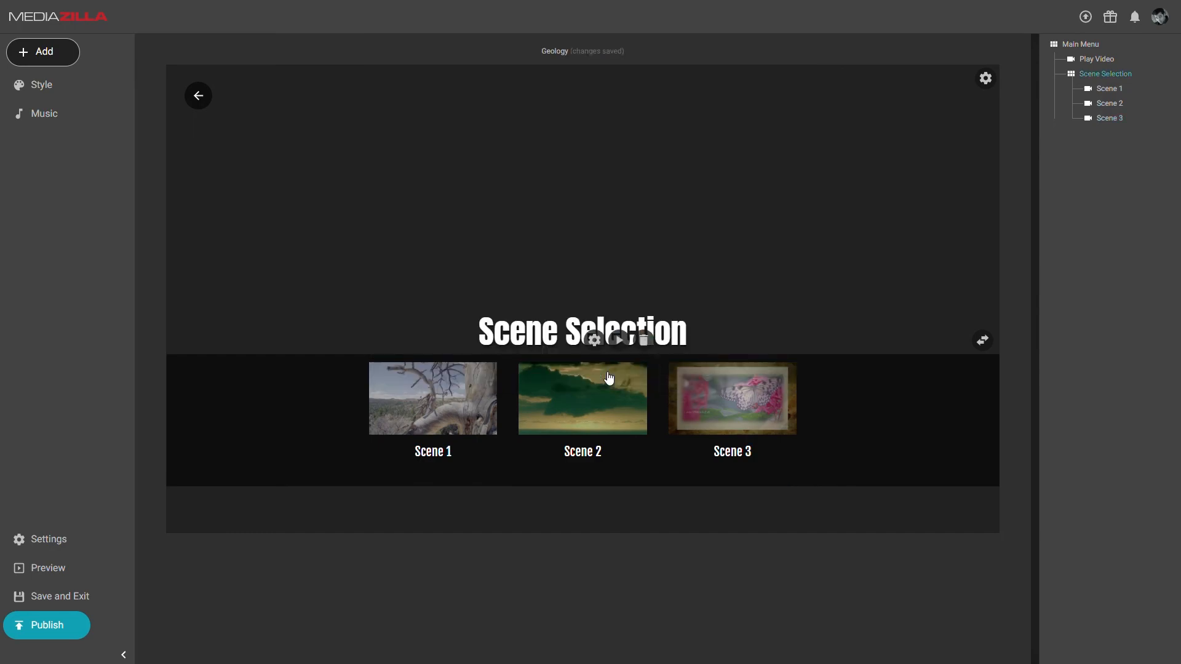